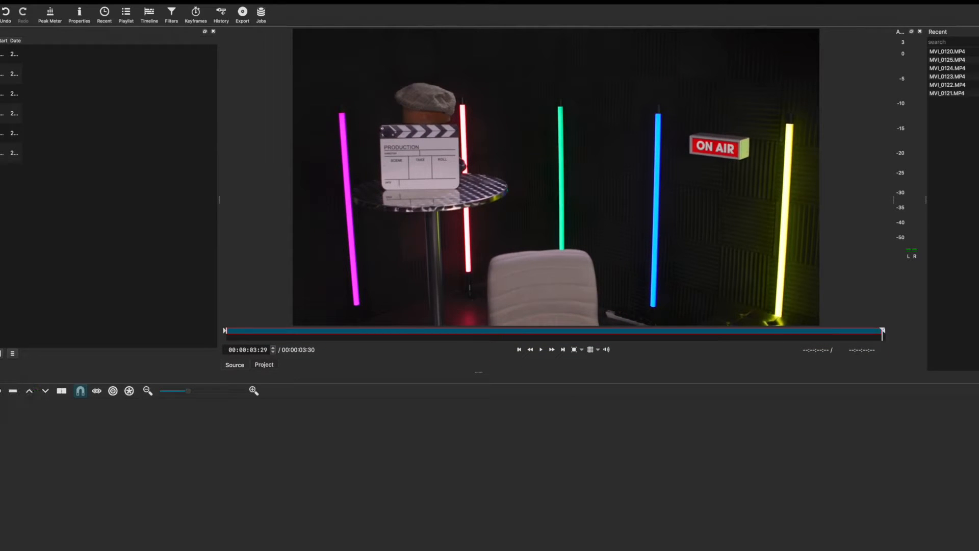
# - Export the timeline as an H.264 MP4 with default settings, reaching the save dialog
pyautogui.click(242, 13)
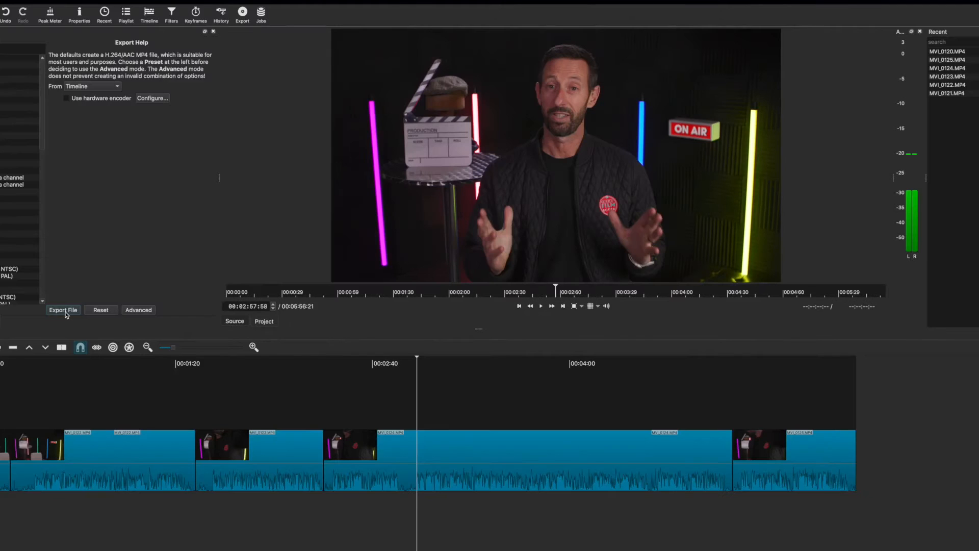
pyautogui.click(62, 310)
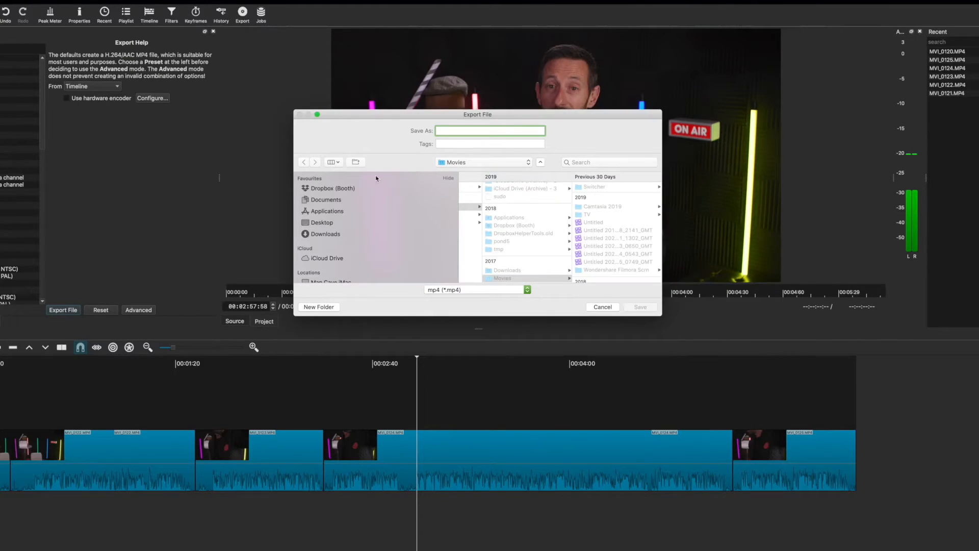
pyautogui.click(602, 307)
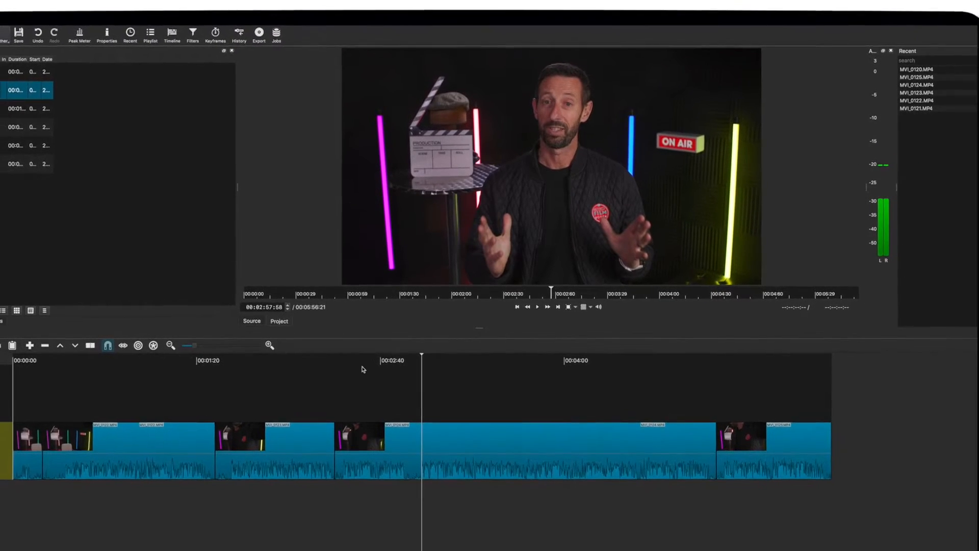
# - Show the Playlist and add a new video track from the track header menu
pyautogui.click(258, 32)
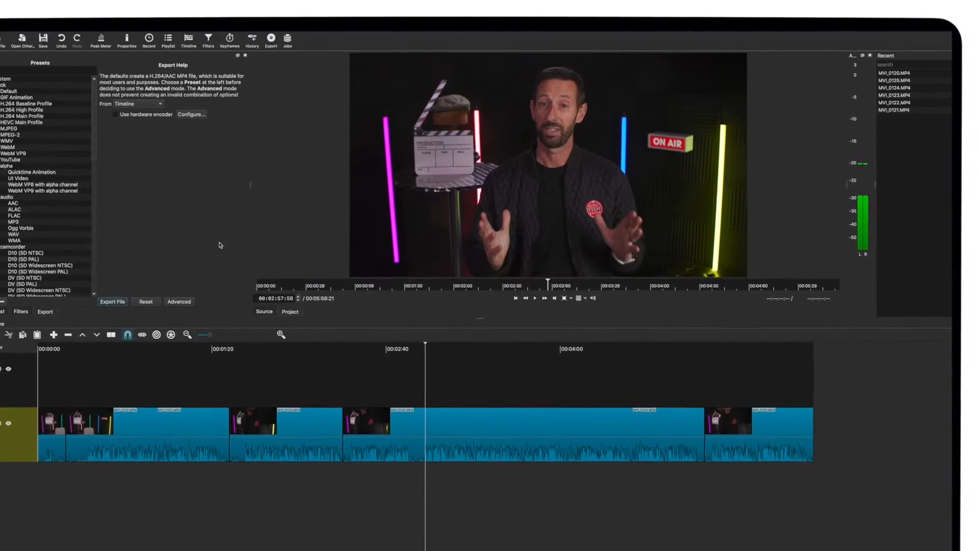
pyautogui.click(167, 40)
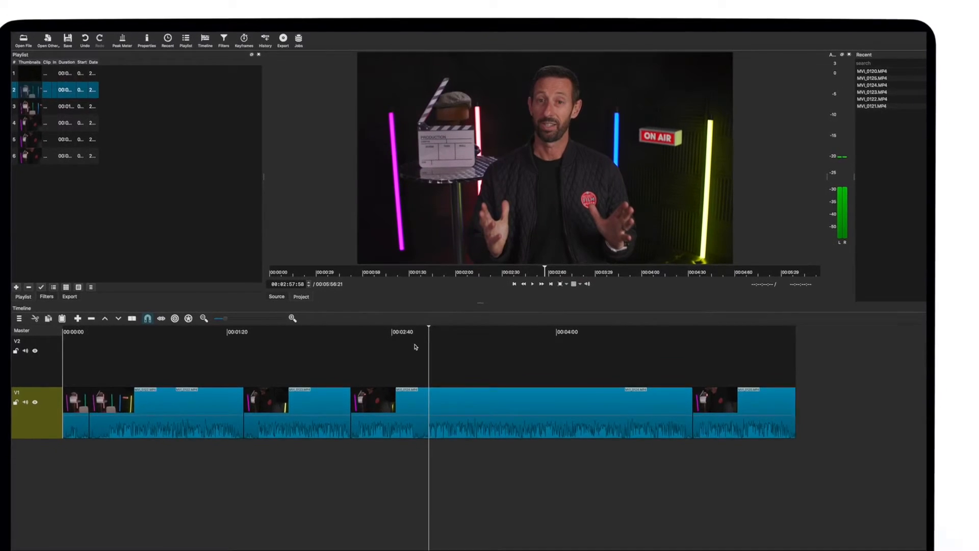
pyautogui.rightClick(56, 338)
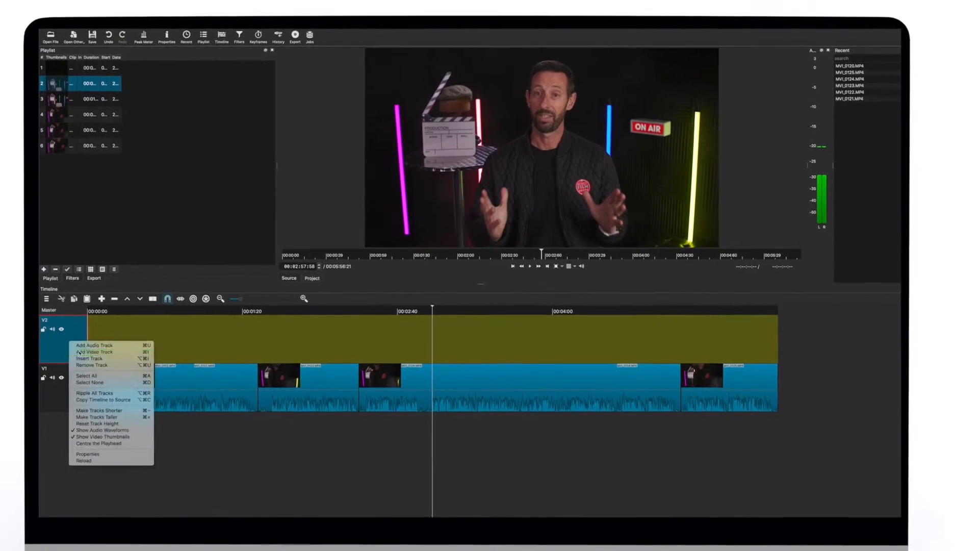
pyautogui.click(94, 351)
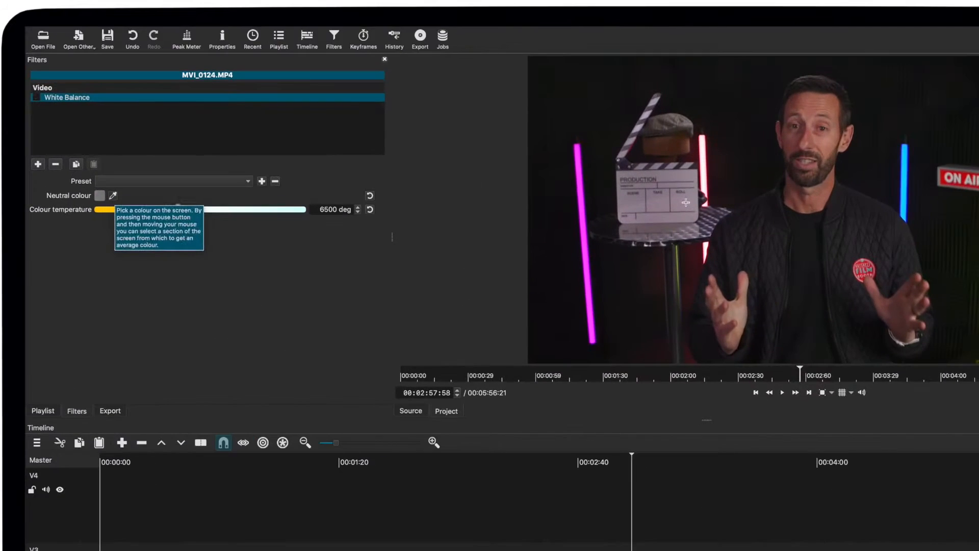
# - Adjust White Balance and drag the Midtones (Gamma) wheel toward magenta on MVI_0124.MP4
pyautogui.moveTo(111, 209); pyautogui.dragTo(201, 209)
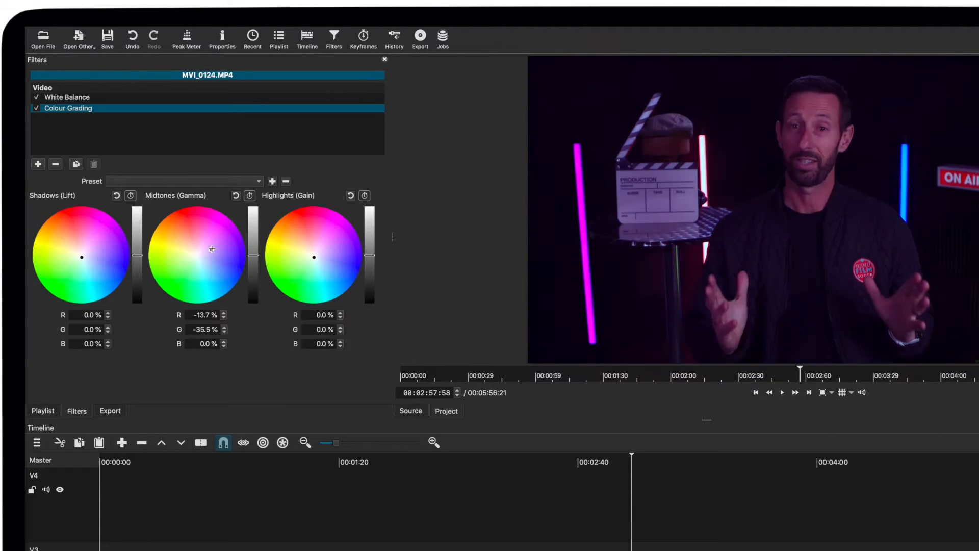
pyautogui.moveTo(210, 249); pyautogui.dragTo(201, 251)
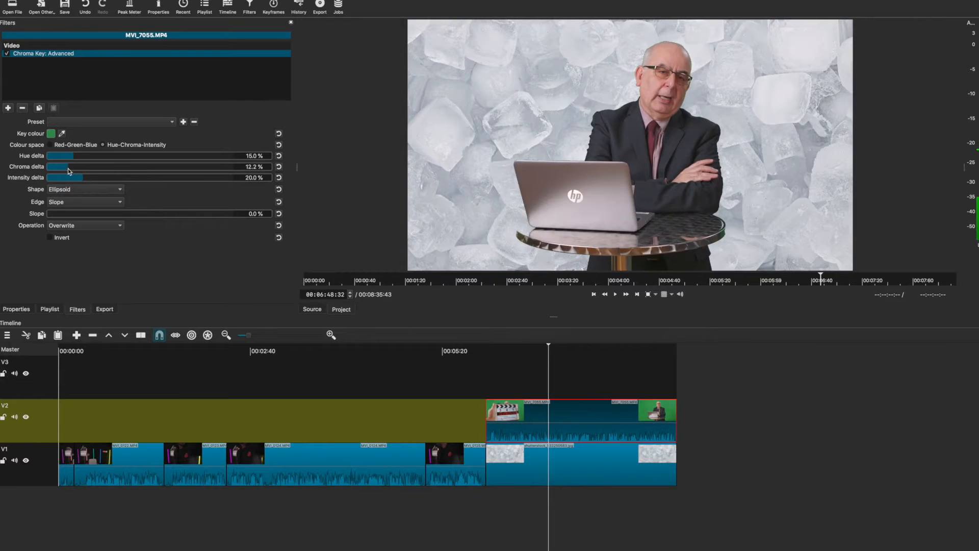
# - Lower and fine-tune the Chroma delta of the Chroma Key: Advanced filter on MVI_7055.MP4
pyautogui.moveTo(71, 166); pyautogui.dragTo(67, 166)
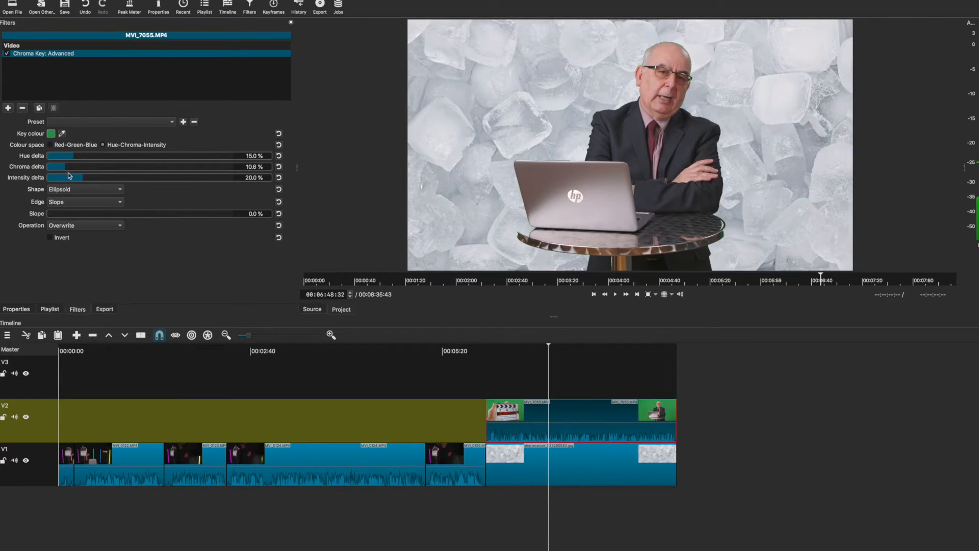
pyautogui.moveTo(79, 177); pyautogui.dragTo(94, 177)
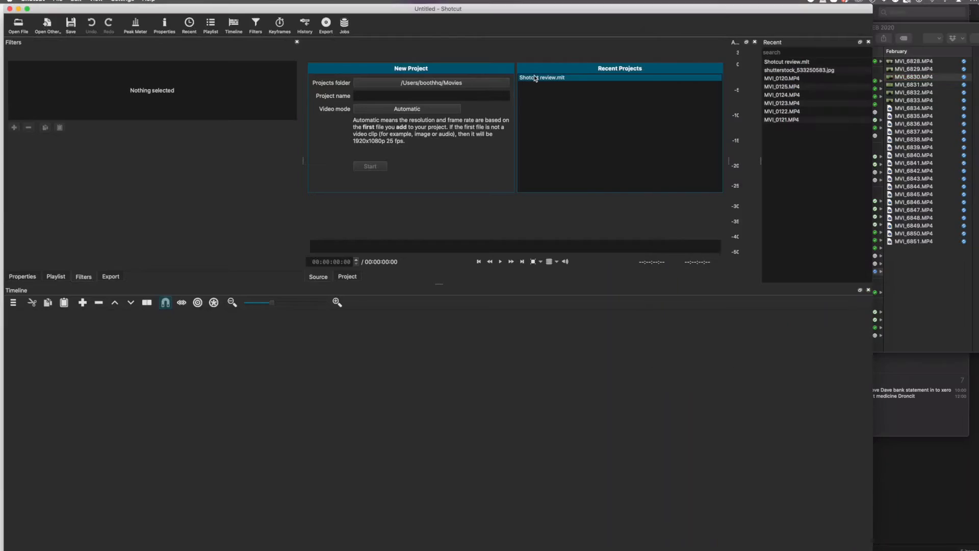
# - Reopen Shotcut review.mlt from the Recent Projects list
pyautogui.doubleClick(541, 78)
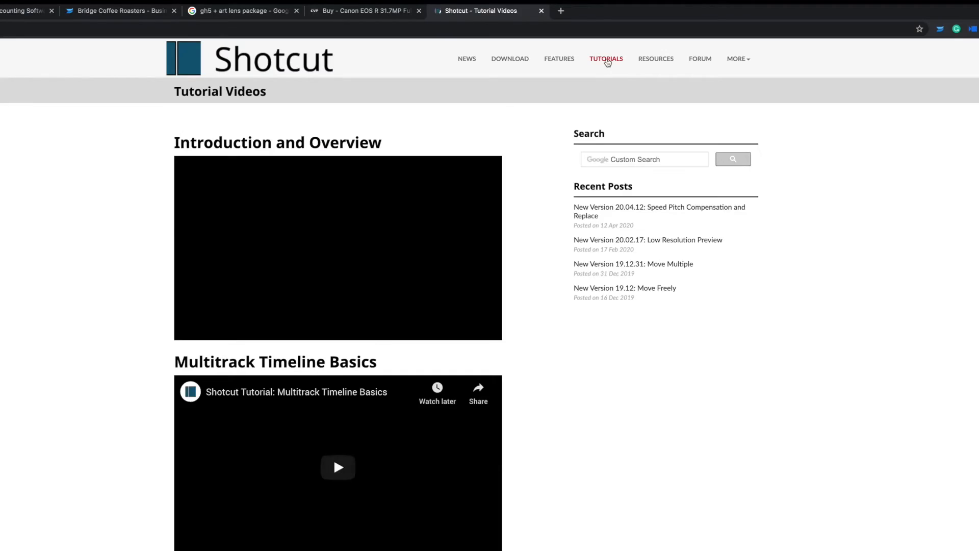
# - Scroll the Tutorial Videos page down to Multitrack Timeline Basics and Cross-fades
pyautogui.scroll(-3)
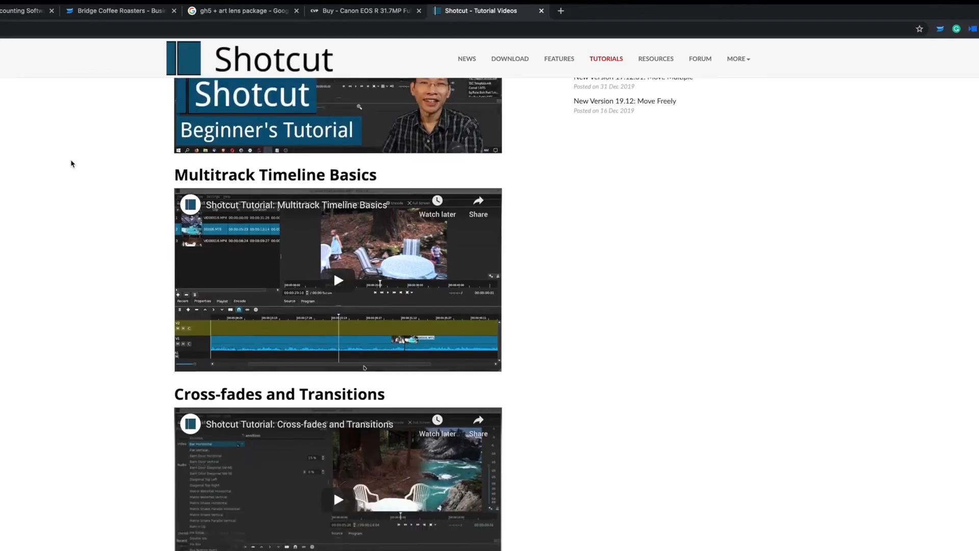